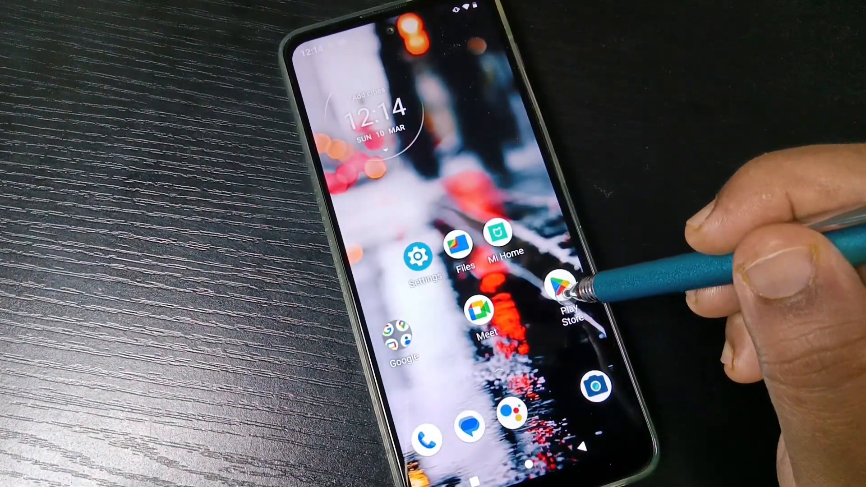
Step: Disable Google Play Store from its App info page and confirm
{"action": "left_click", "coordinate": [565, 287]}
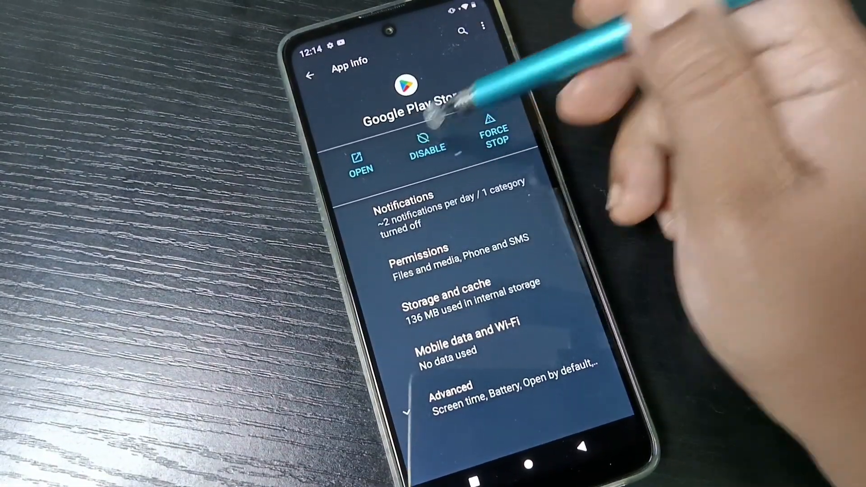
{"action": "left_click", "coordinate": [427, 155]}
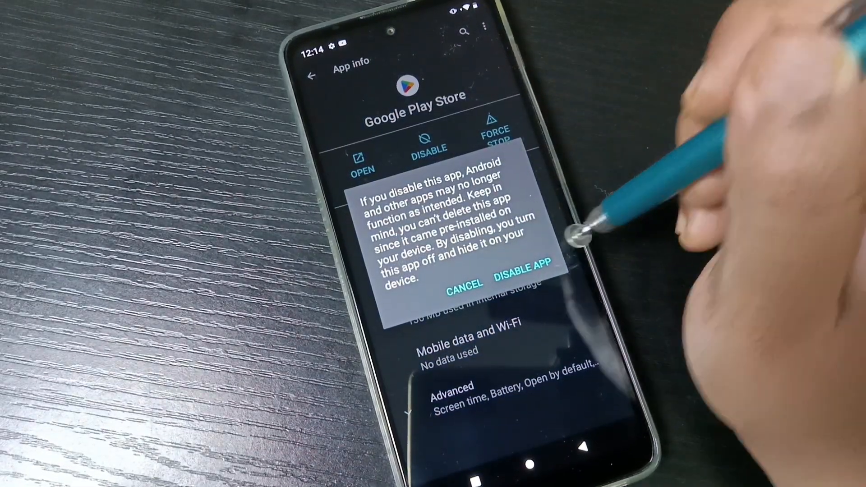
{"action": "left_click", "coordinate": [525, 265]}
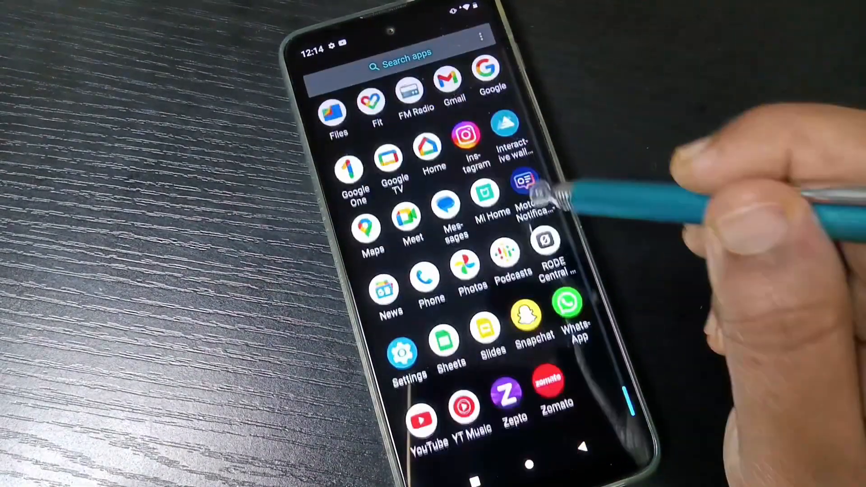
Step: Search the app drawer for 'Pl' to confirm Play Store is gone
{"action": "left_click", "coordinate": [402, 65]}
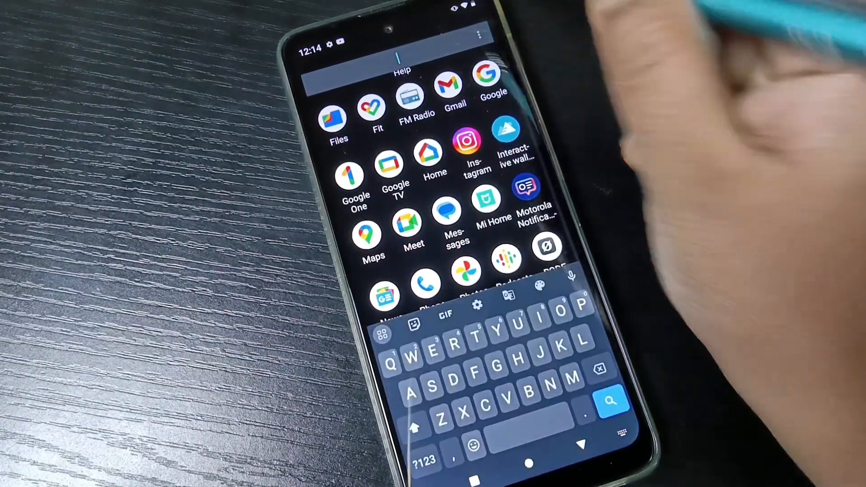
{"action": "type", "text": "Pl"}
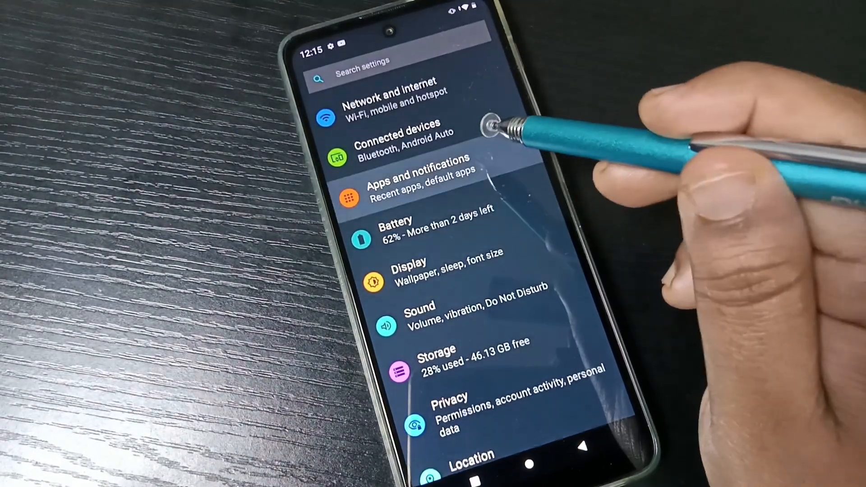
Step: Scroll the full installed-apps list in Apps and notifications down to Google Play Store
{"action": "left_click", "coordinate": [418, 184]}
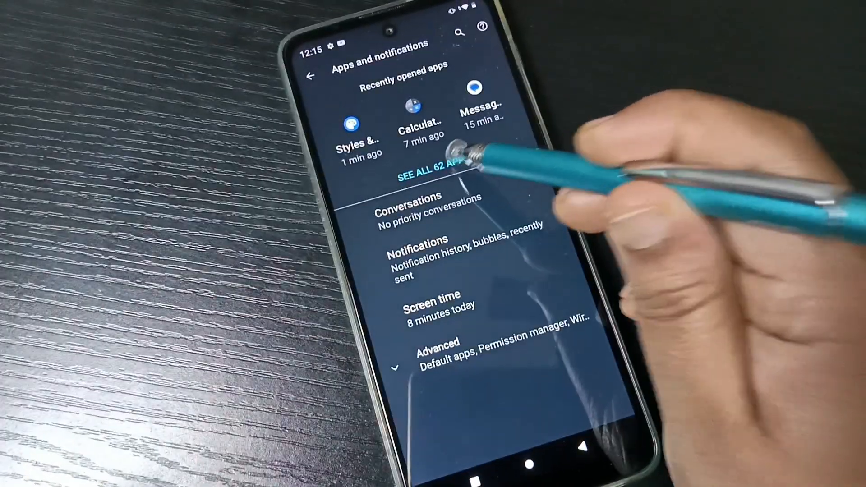
{"action": "left_click", "coordinate": [428, 175]}
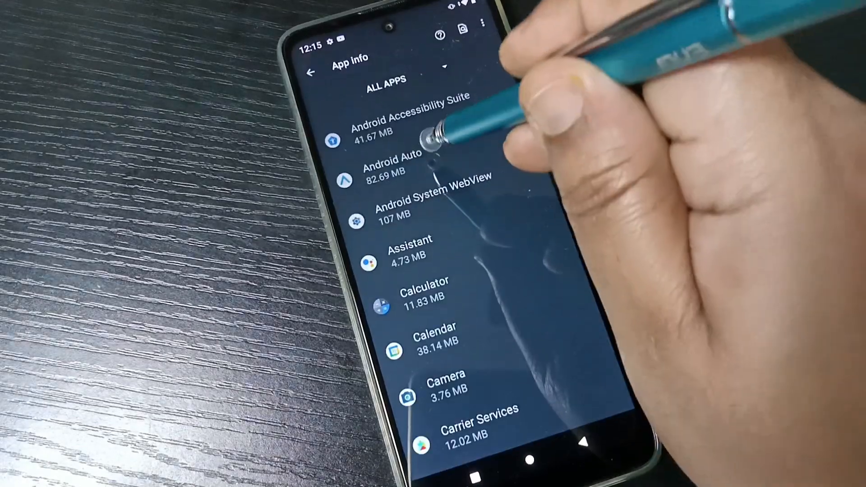
{"action": "scroll", "scroll_direction": "down", "scroll_amount": 3}
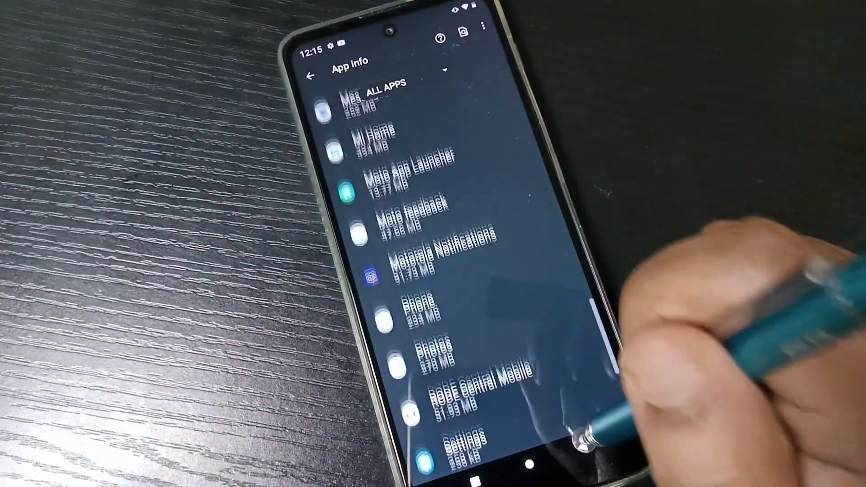
{"action": "scroll", "scroll_direction": "down", "scroll_amount": 3}
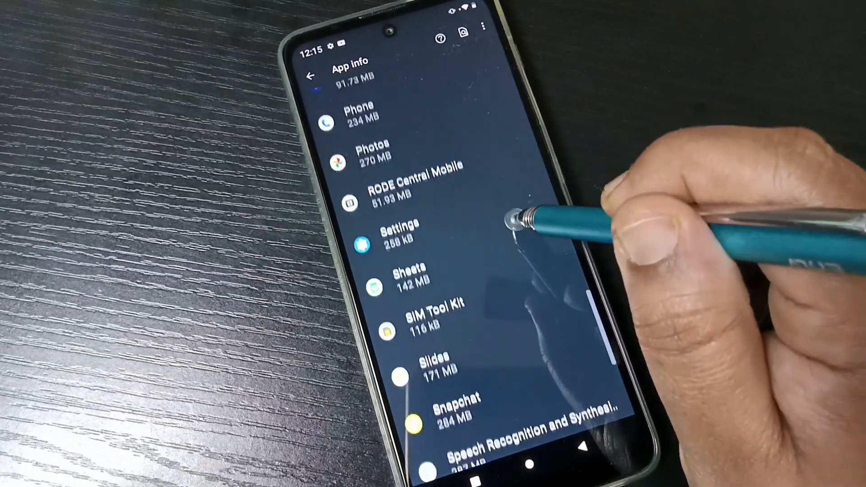
{"action": "scroll", "scroll_direction": "down", "scroll_amount": 3}
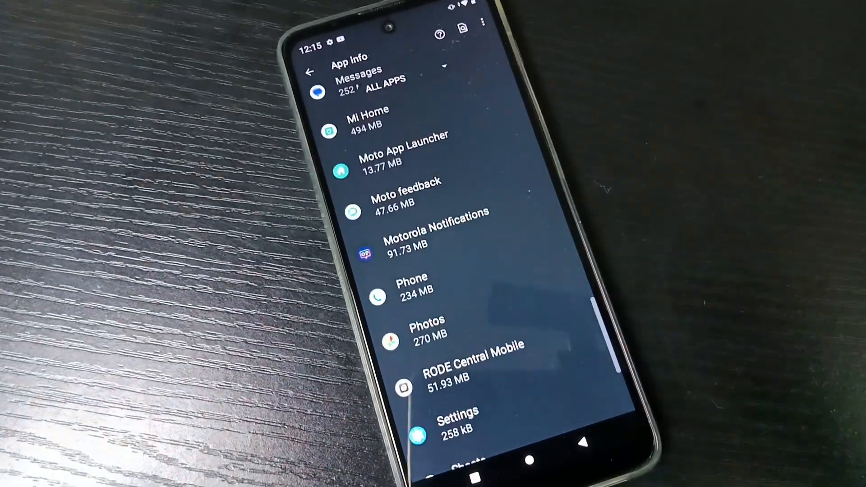
{"action": "scroll", "scroll_direction": "down", "scroll_amount": 3}
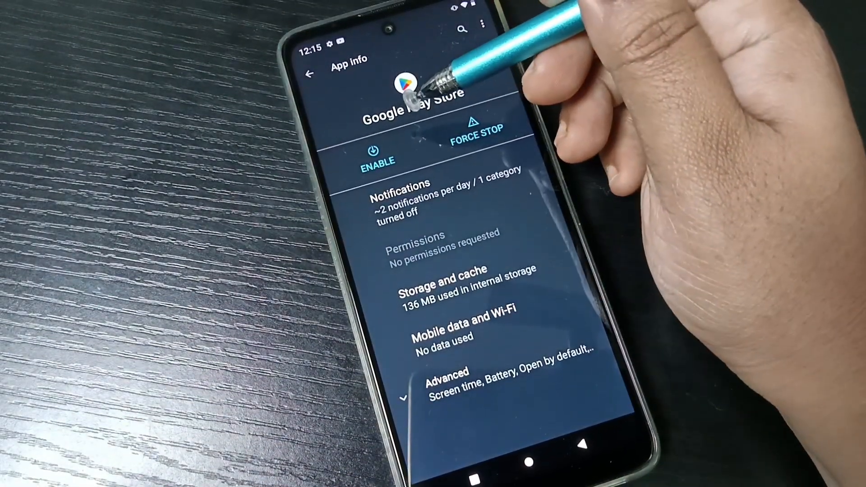
Step: Enable Google Play Store so its icon returns to the app drawer
{"action": "left_click", "coordinate": [375, 155]}
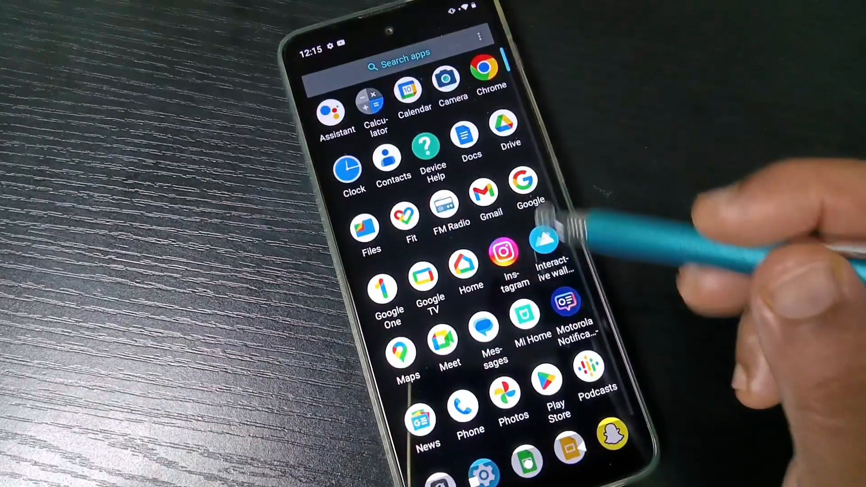
{"action": "scroll", "scroll_direction": "down", "scroll_amount": 3}
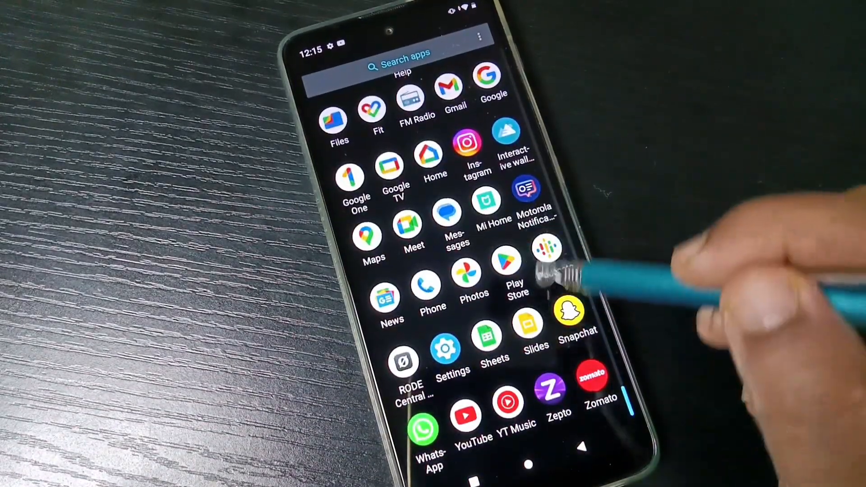